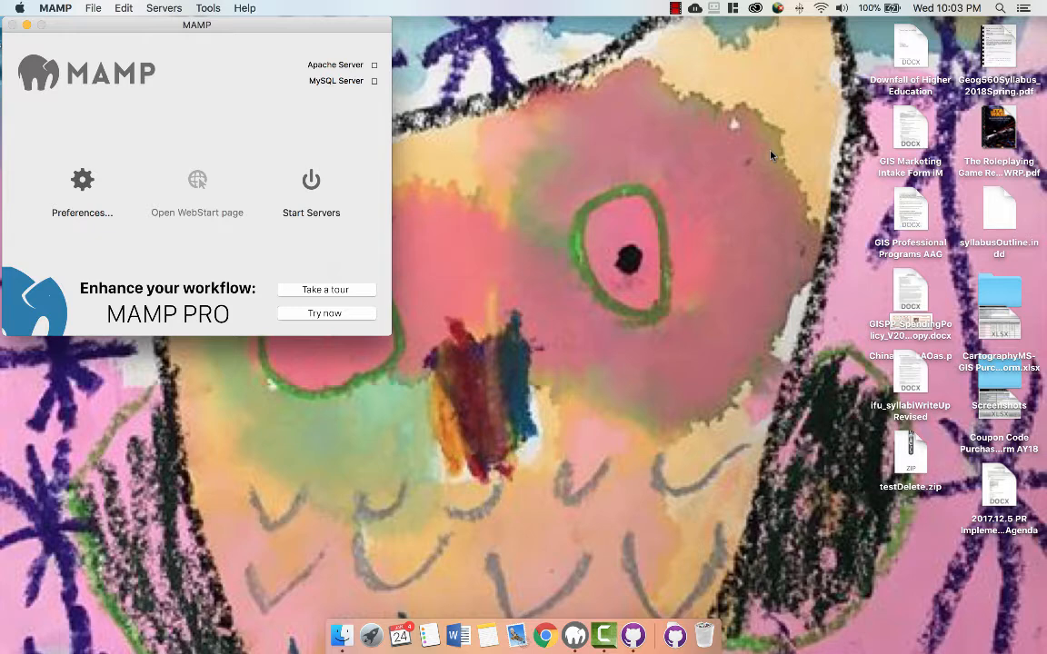
pyautogui.moveTo(331, 160)
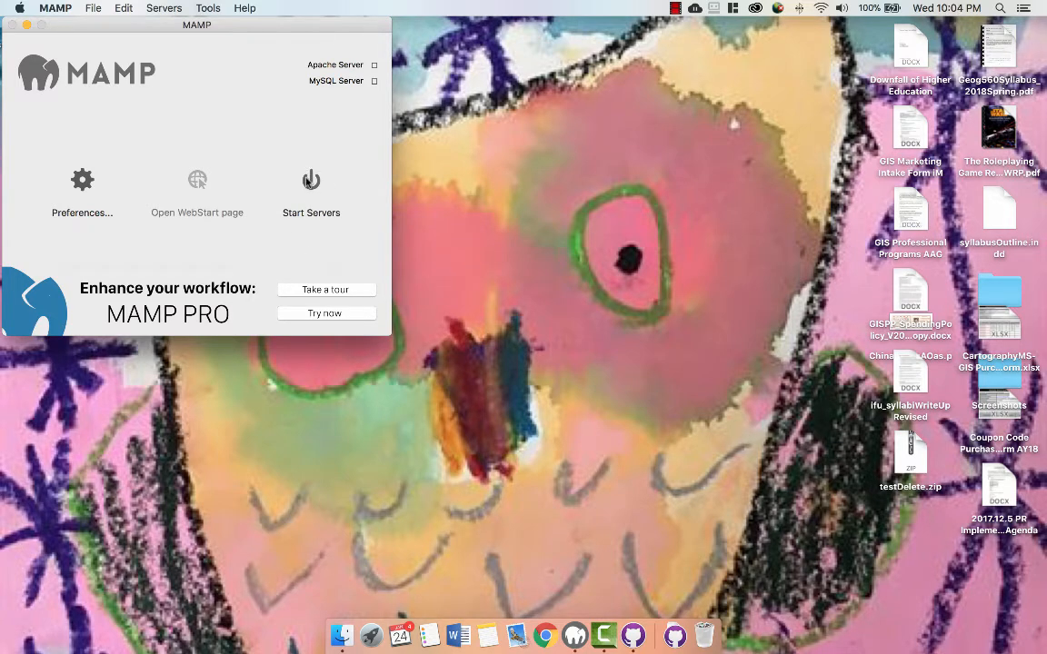
pyautogui.moveTo(309, 183)
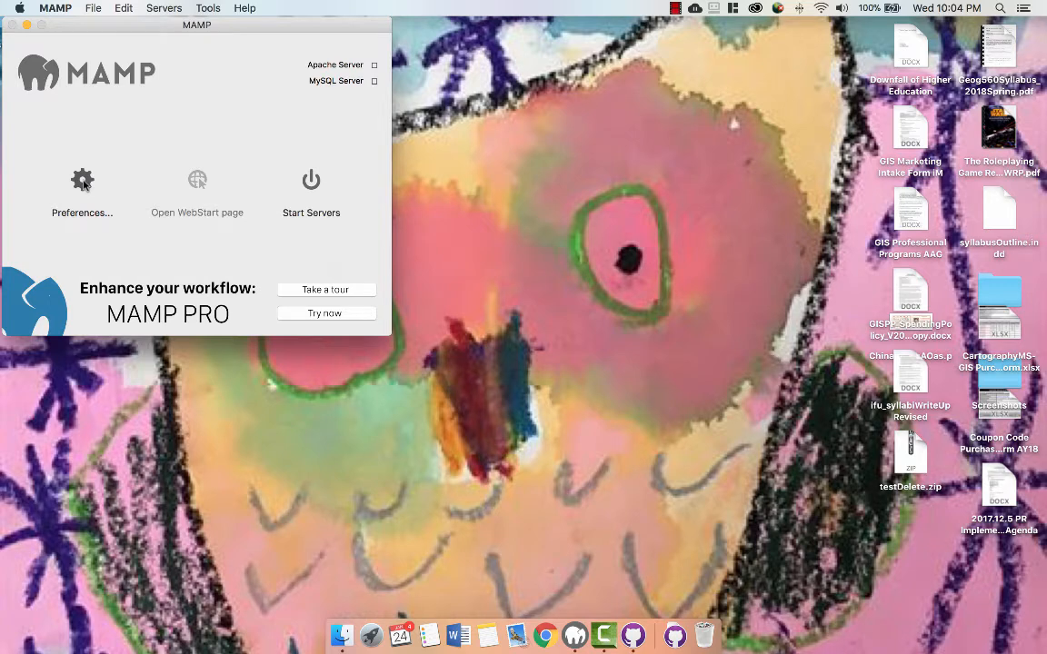
# Show MAMP's Web Server preferences with the document root at Applications/MAMP/htdocs
pyautogui.click(81, 191)
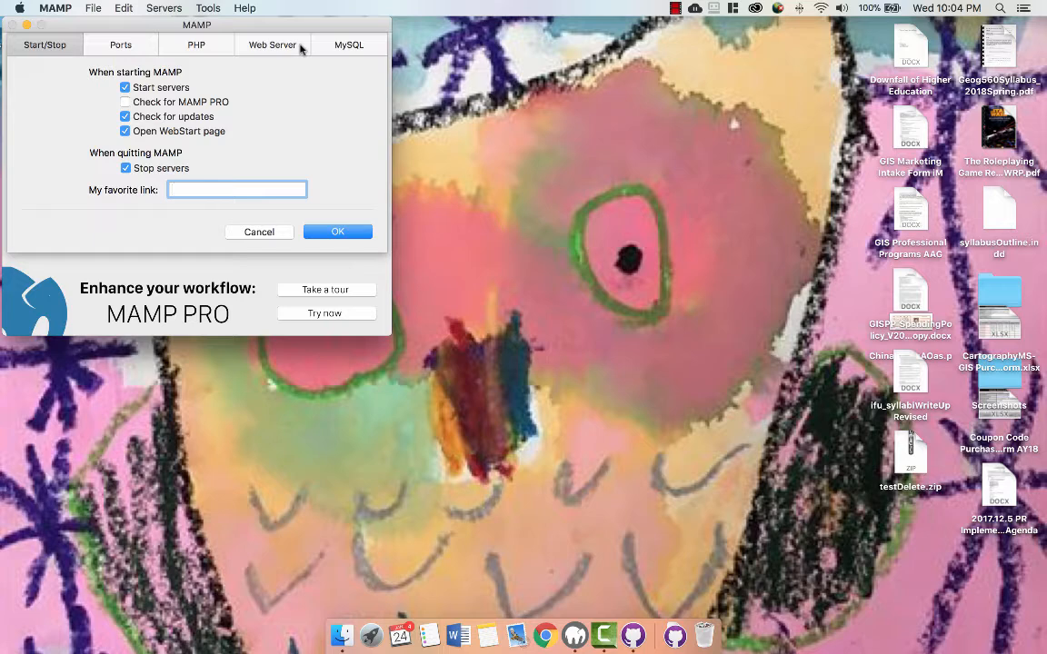
pyautogui.click(272, 43)
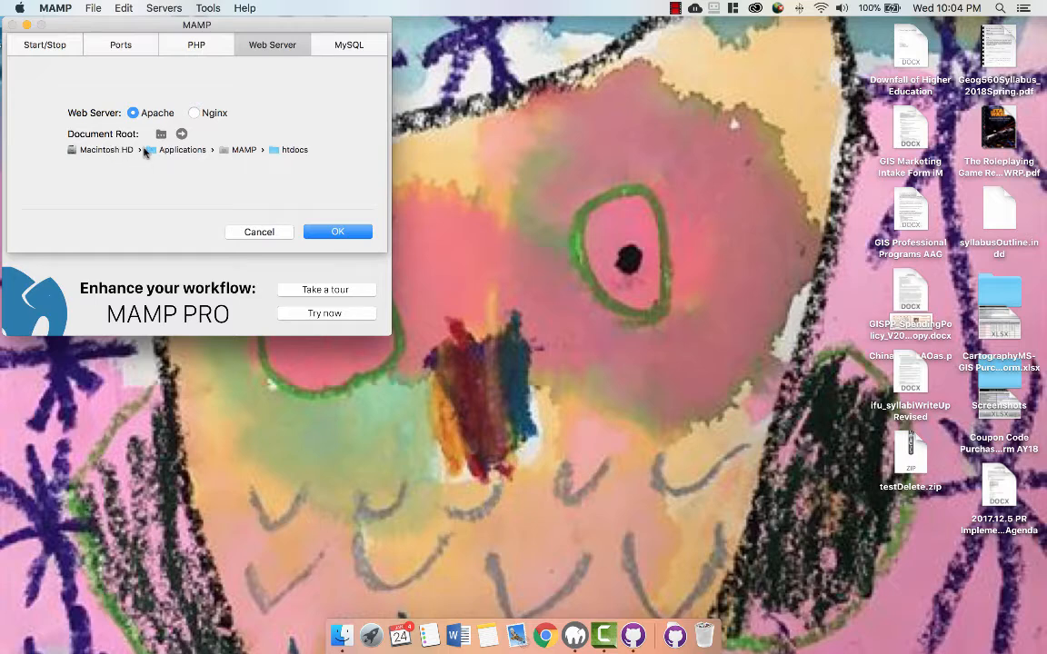
pyautogui.moveTo(240, 150)
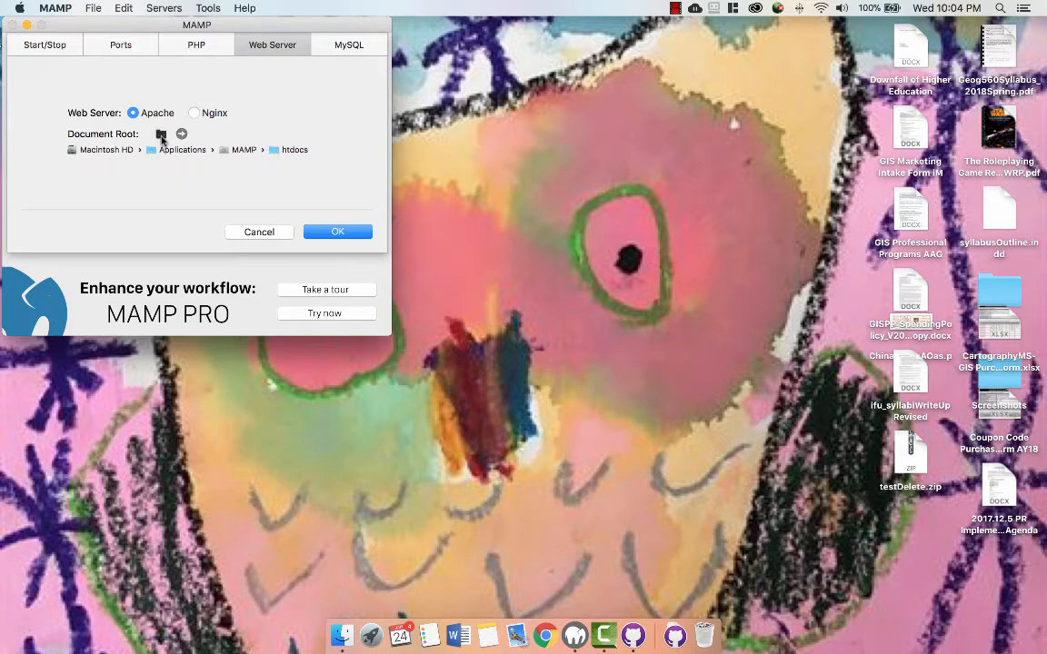
# Choose 575Sp18/imule.github.io as the new document root folder
pyautogui.click(160, 135)
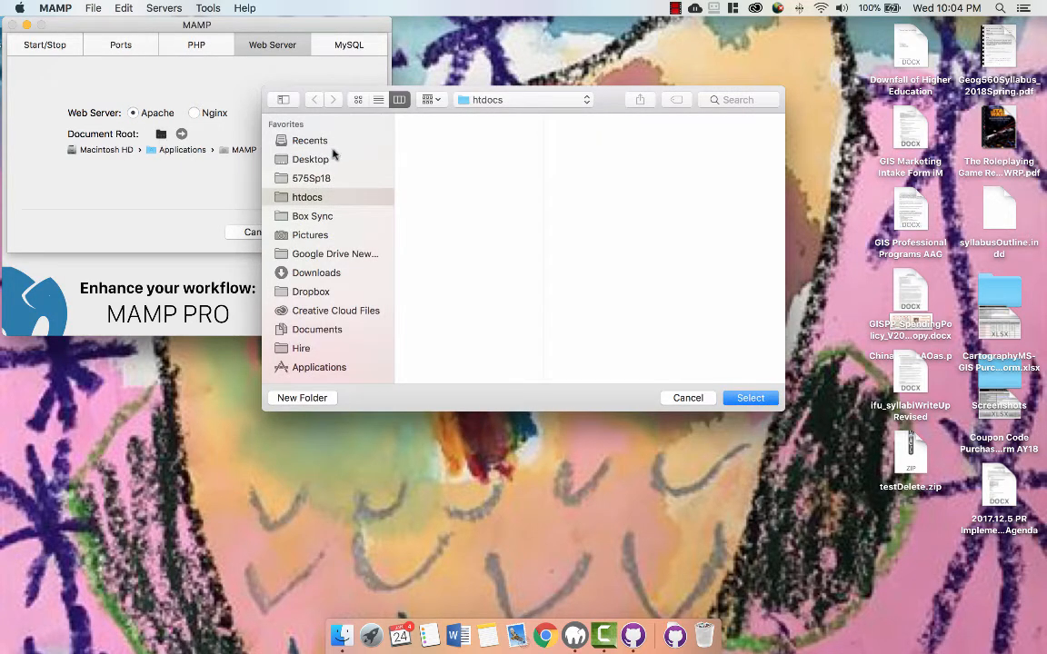
pyautogui.click(310, 178)
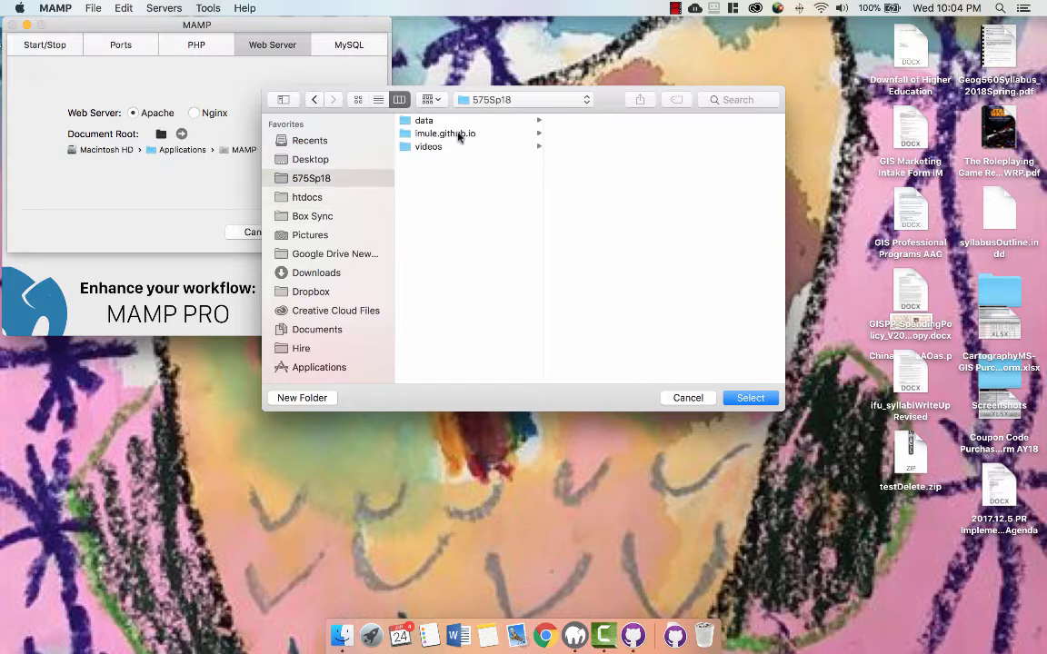
pyautogui.click(446, 135)
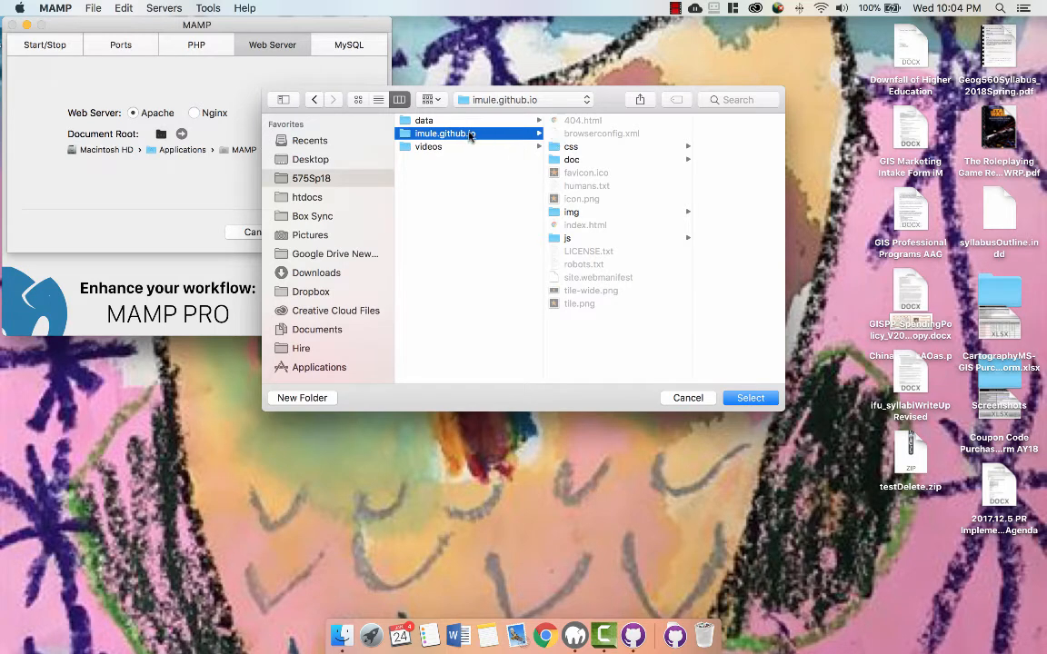
pyautogui.moveTo(596, 196)
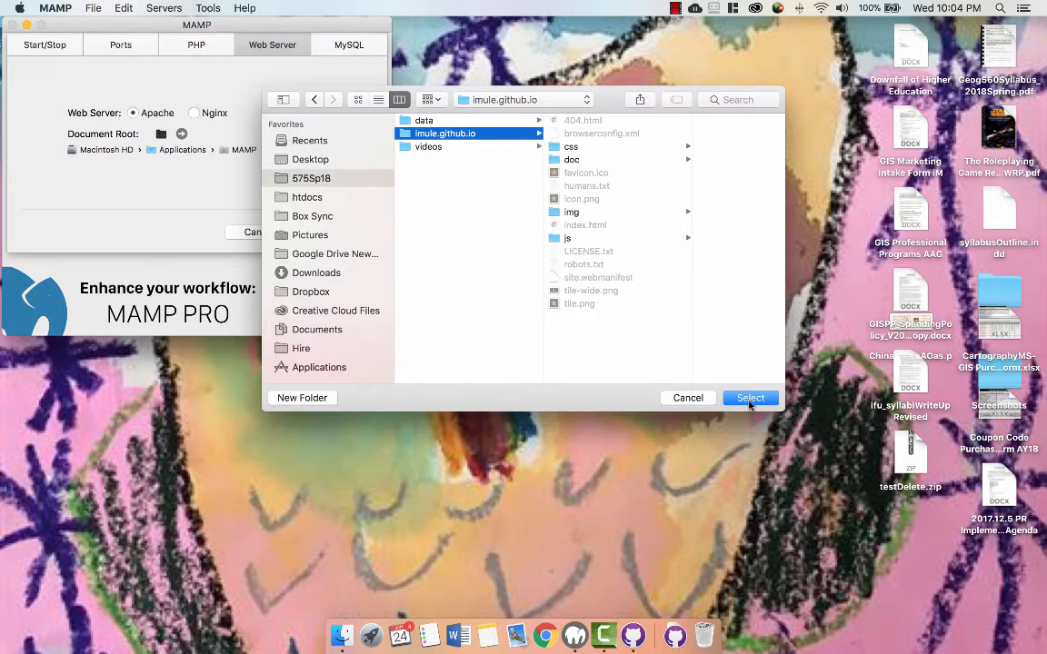
pyautogui.click(748, 396)
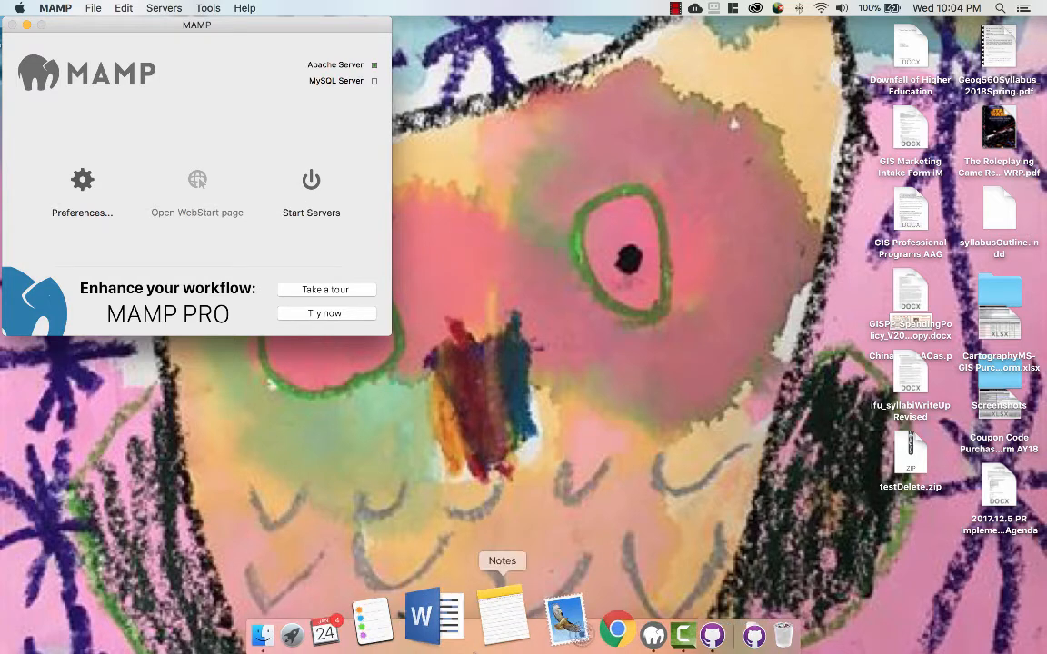
# Start MAMP's Apache and MySQL servers with the new document root
pyautogui.click(311, 180)
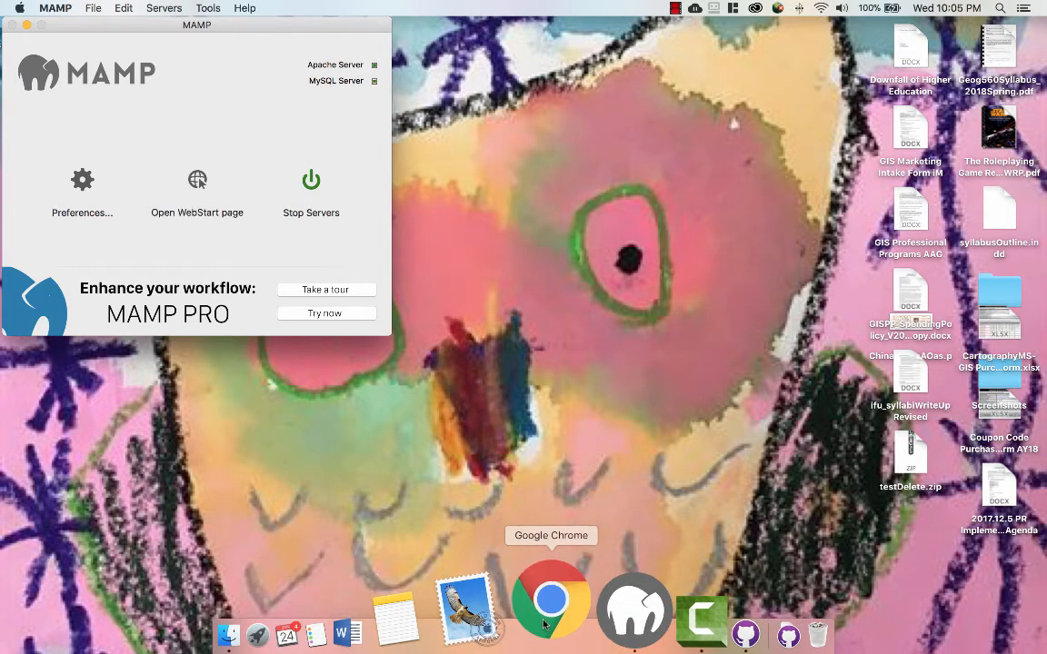
# Load localhost:8888 in Chrome to show the index page reading "I'm using GitHub!!!"
pyautogui.click(551, 603)
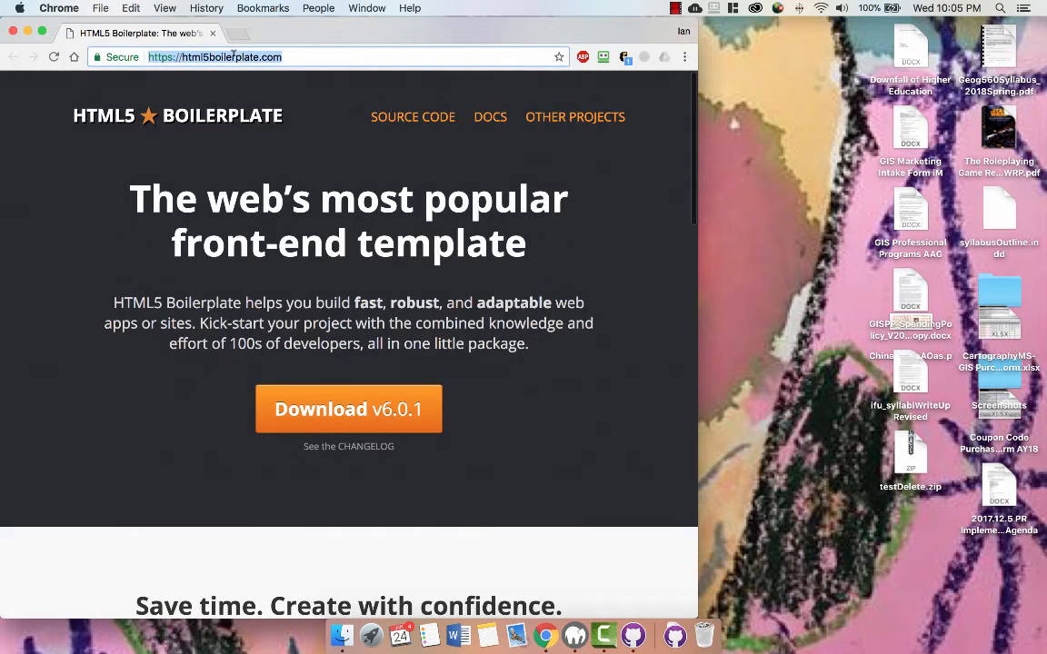
pyautogui.write('localhost:8888')
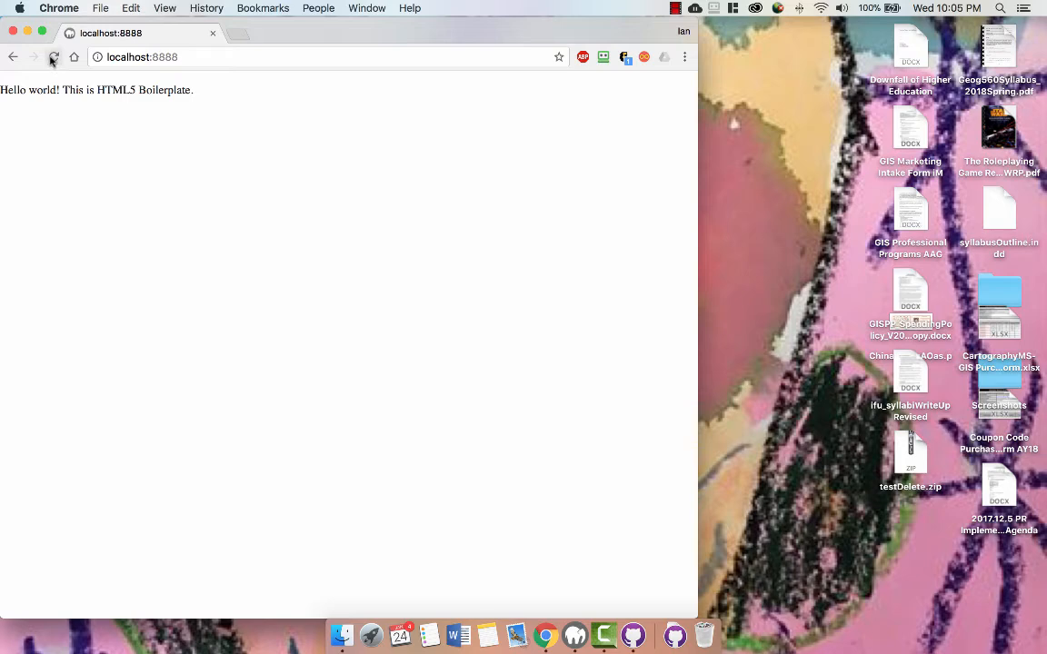
pyautogui.click(53, 56)
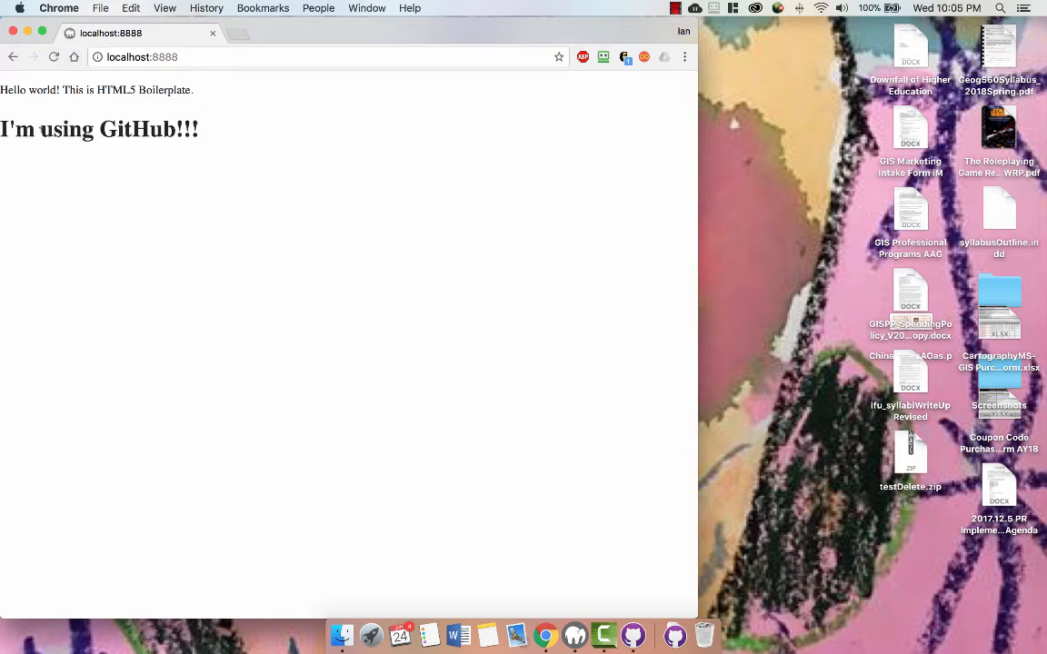
pyautogui.moveTo(197, 91)
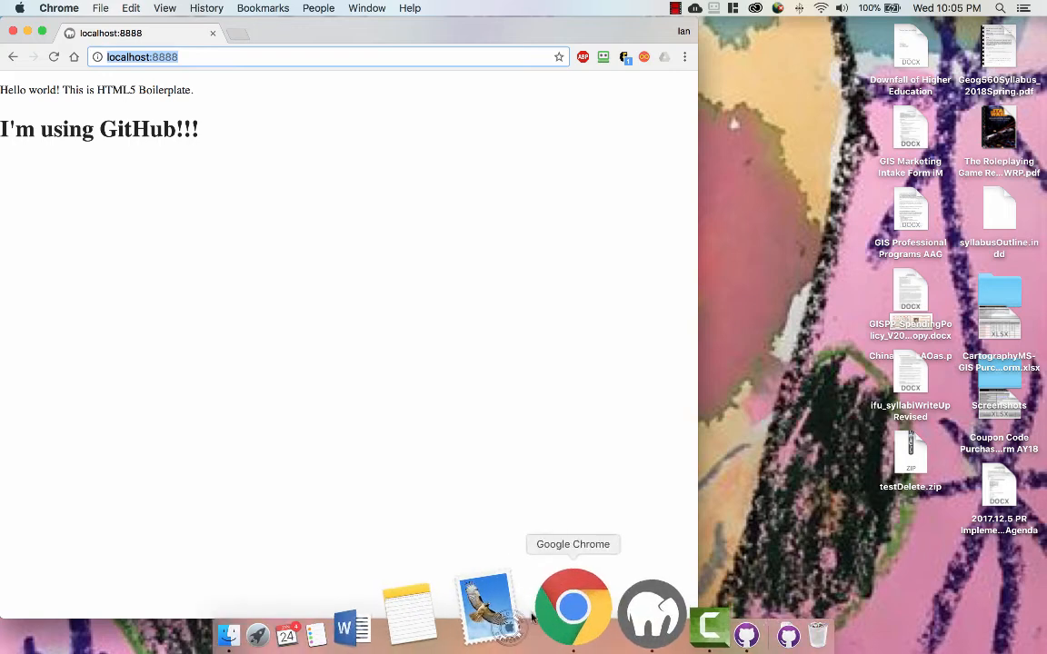
pyautogui.moveTo(535, 581)
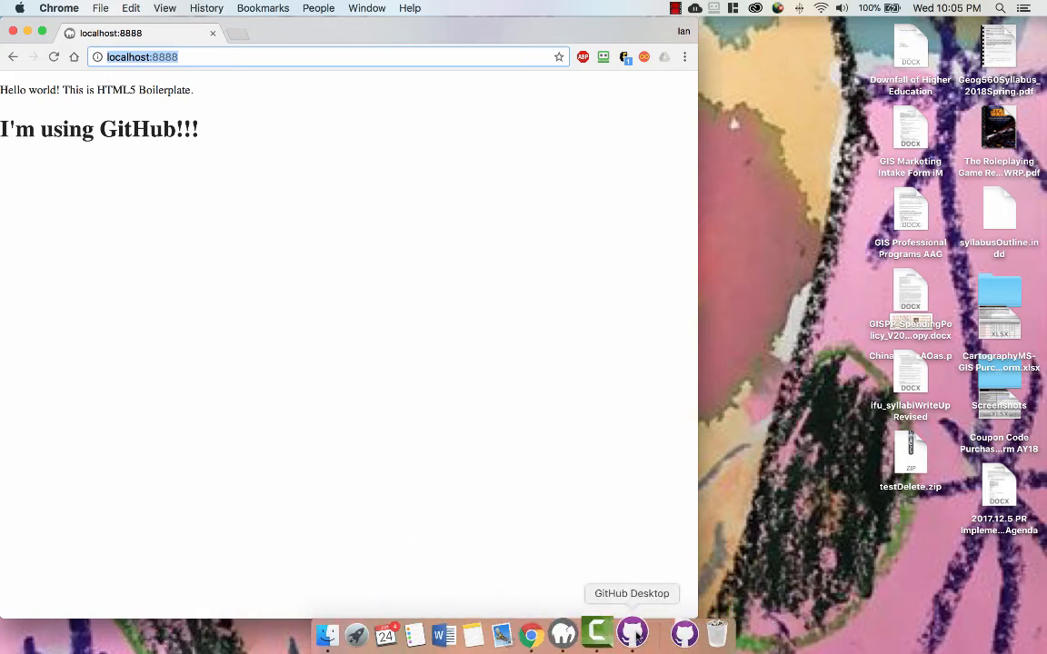
# Bring up a Finder window on Recents listing index.html and other files
pyautogui.click(633, 632)
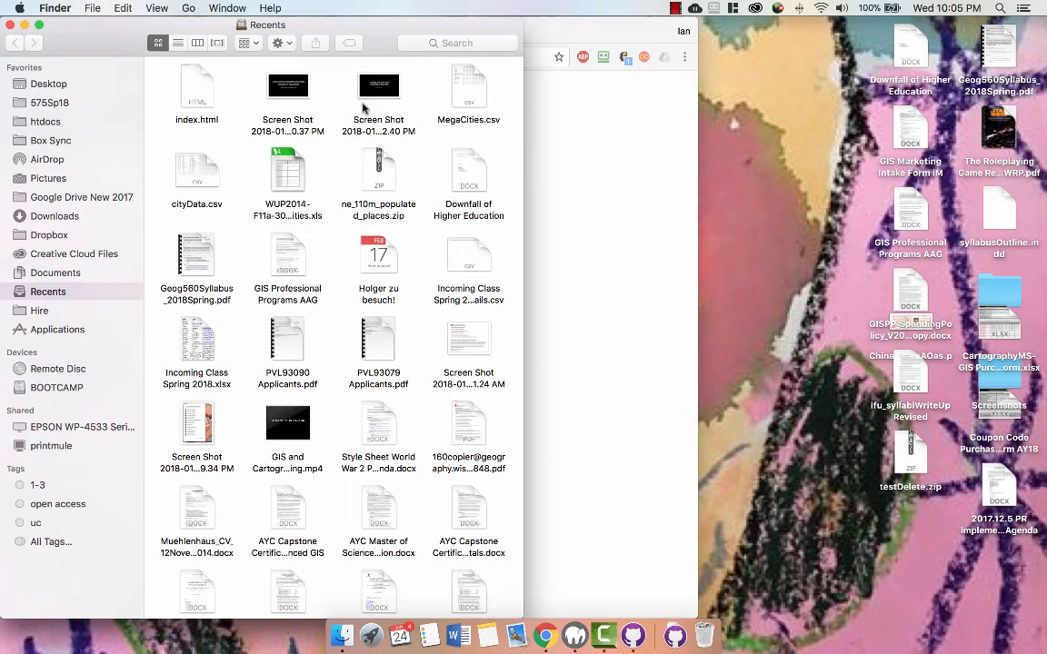
pyautogui.moveTo(434, 149)
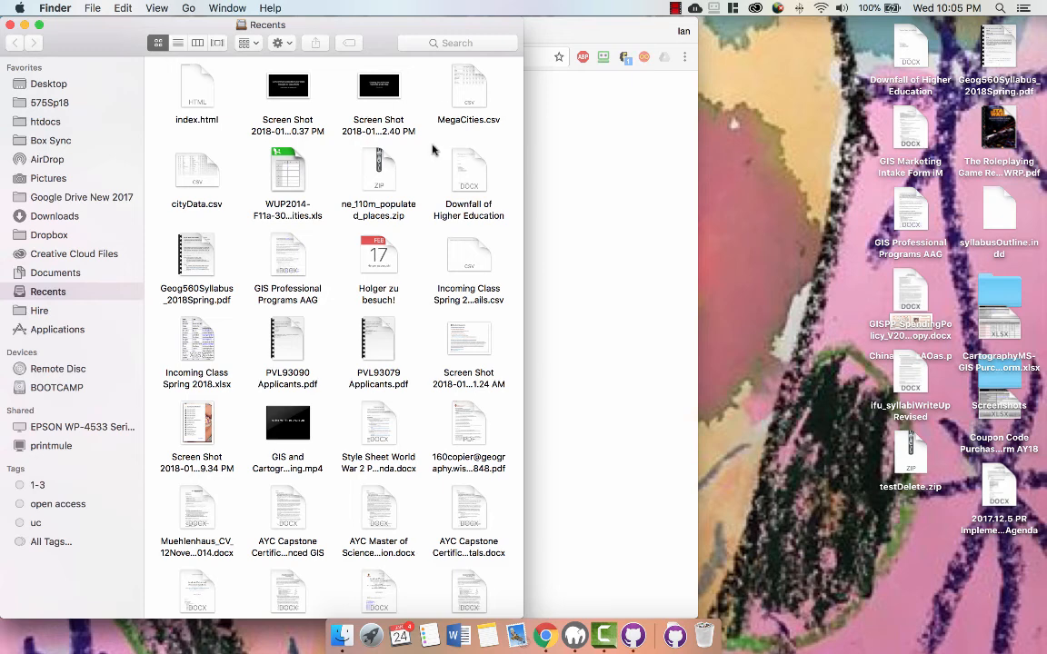
pyautogui.moveTo(200, 102)
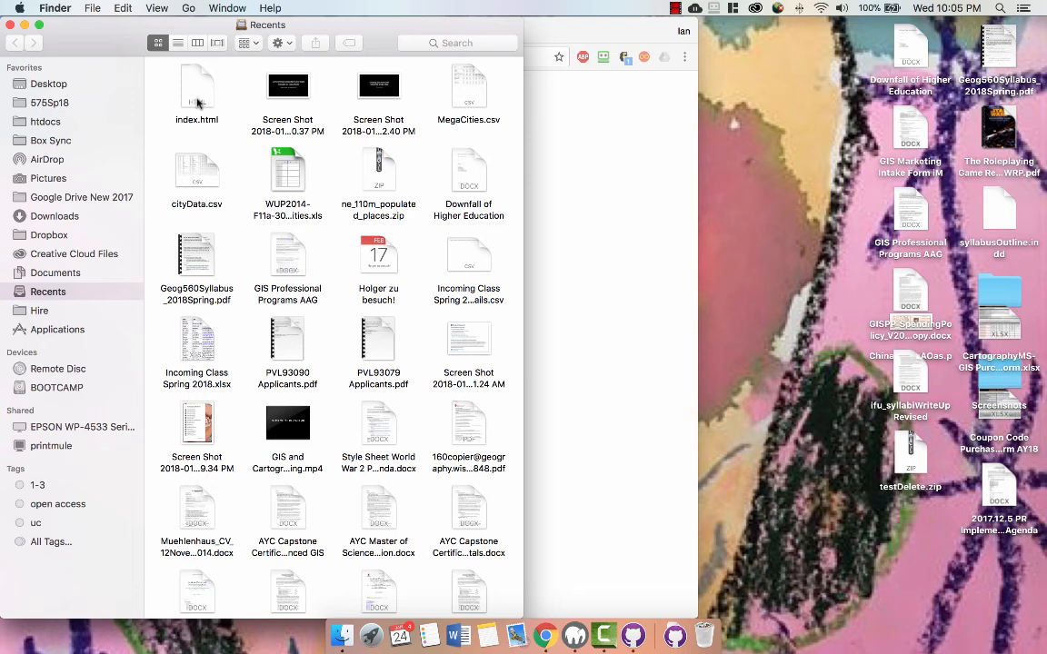